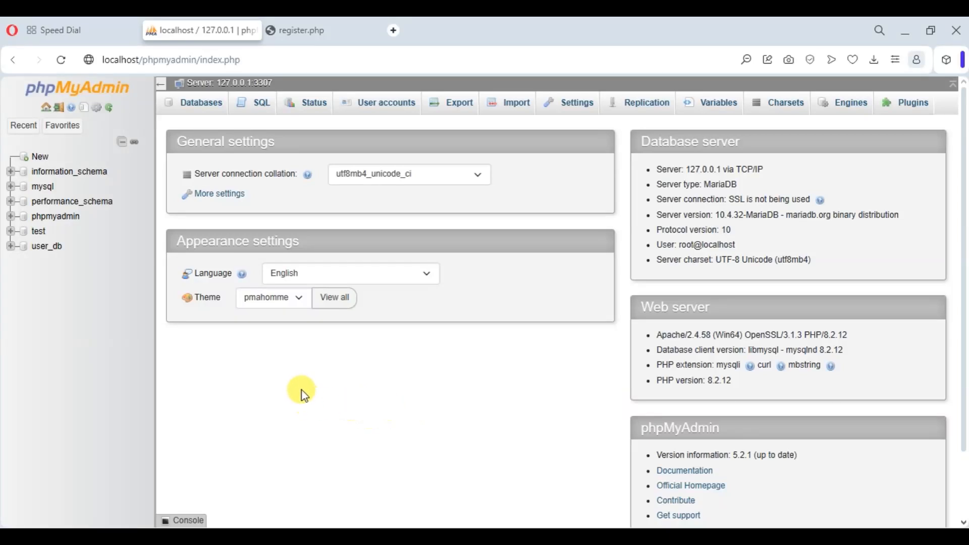
mouse_move(356, 253)
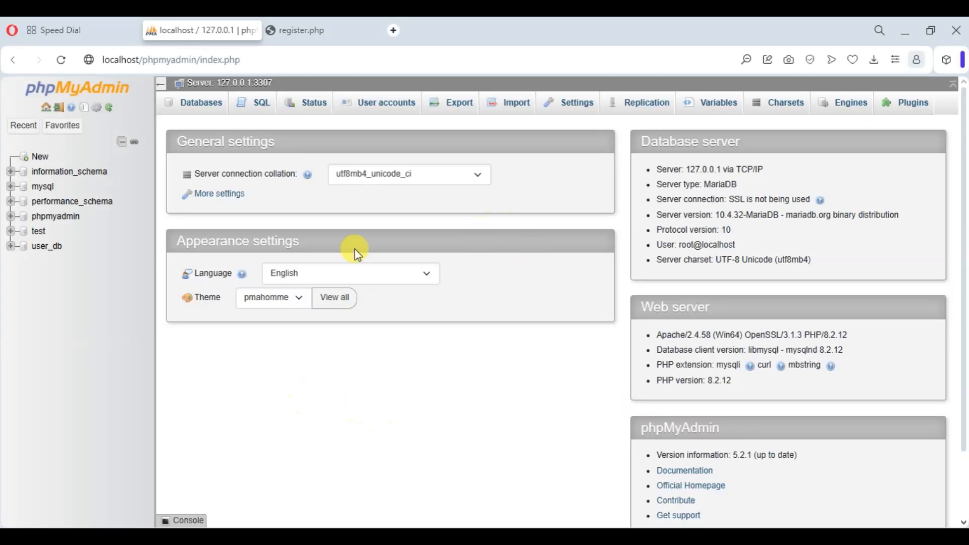
Attempt to load User accounts, which fails with error #1034: index for table 'db' is corrupt.
left_click(477, 173)
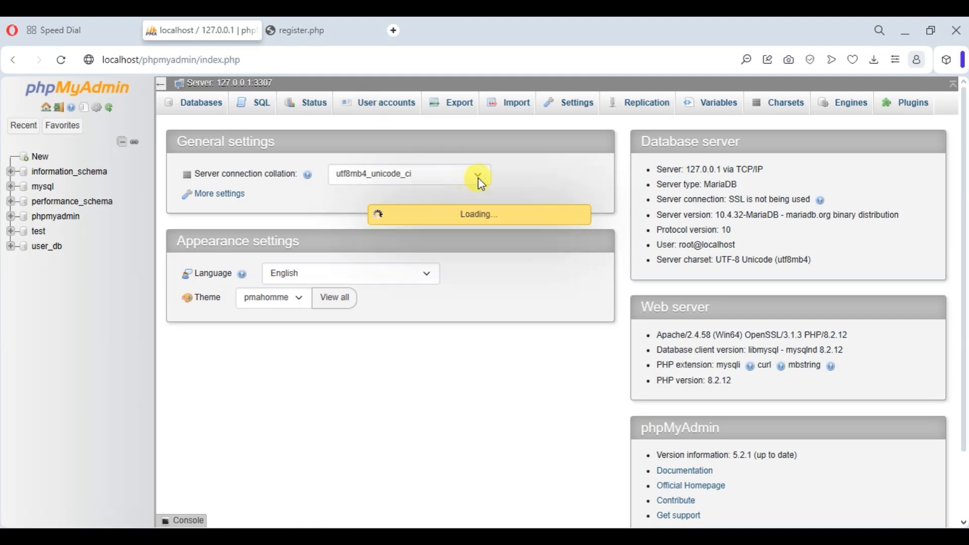
left_click(476, 175)
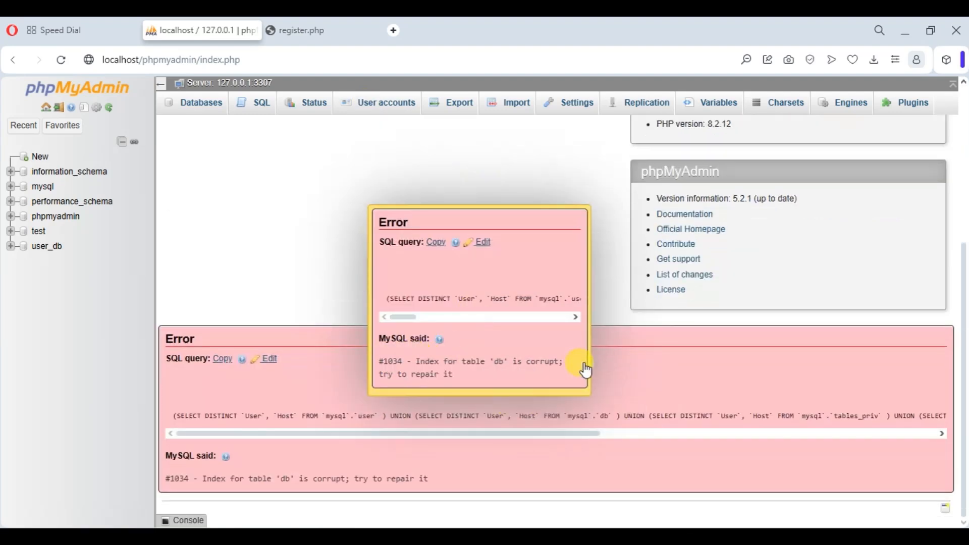
mouse_move(472, 370)
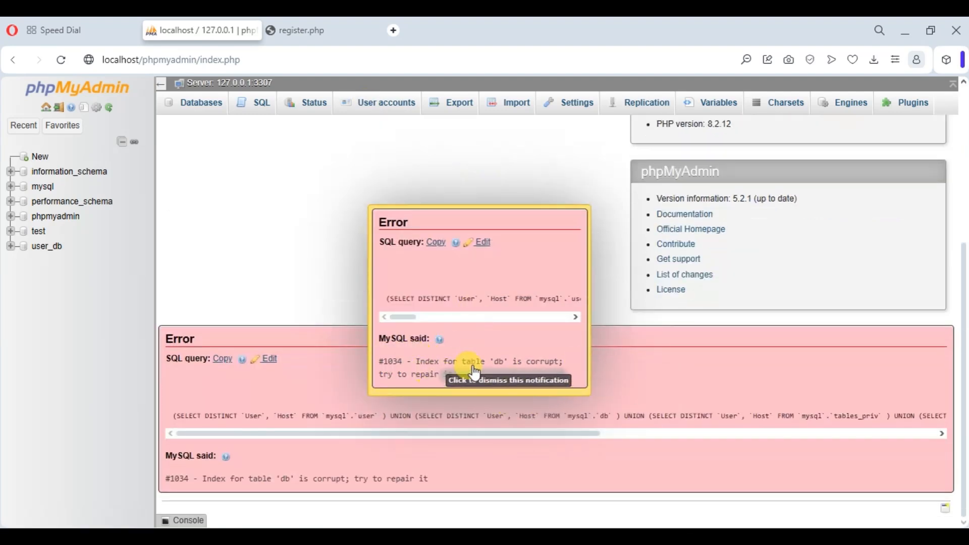
mouse_move(506, 390)
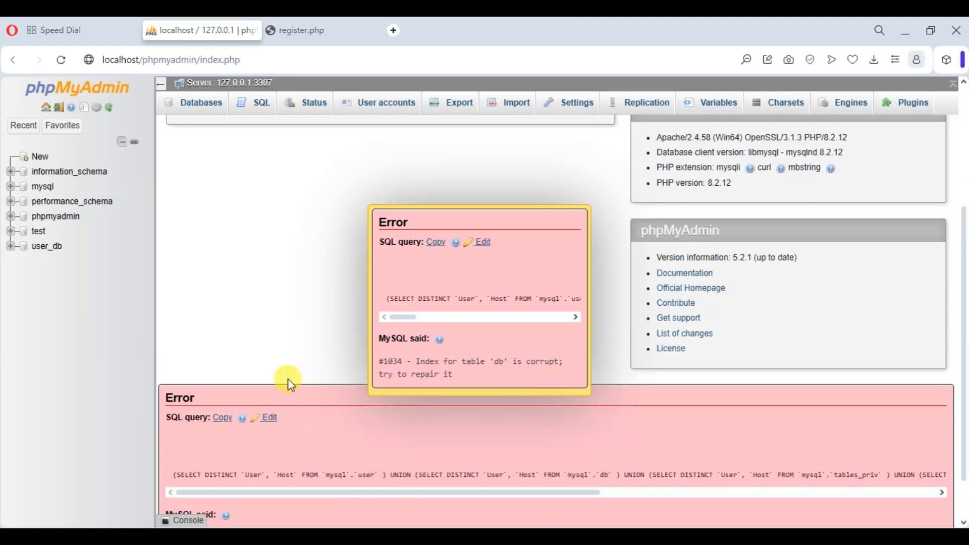
Return to the phpMyAdmin server home page, clearing the error screen.
left_click(574, 103)
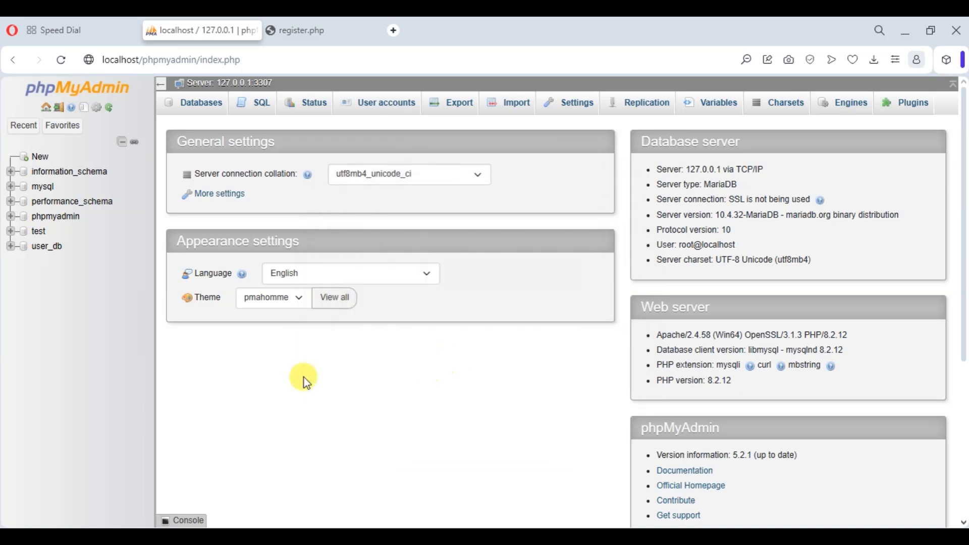
mouse_move(142, 229)
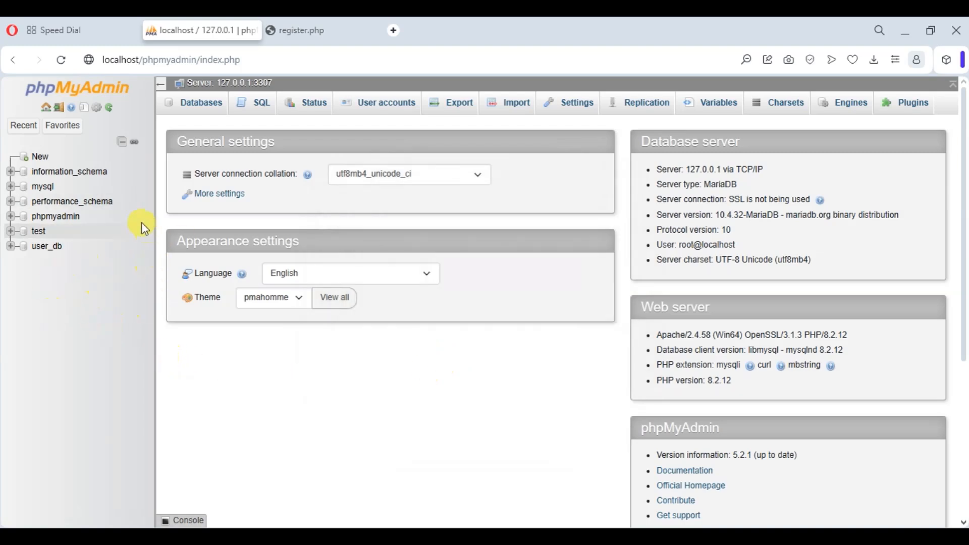
mouse_move(321, 236)
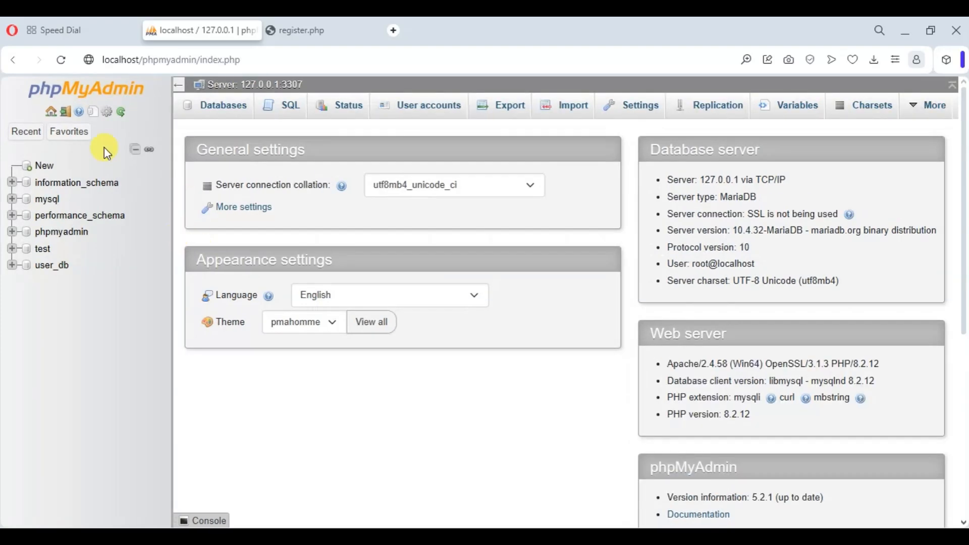
left_click(745, 59)
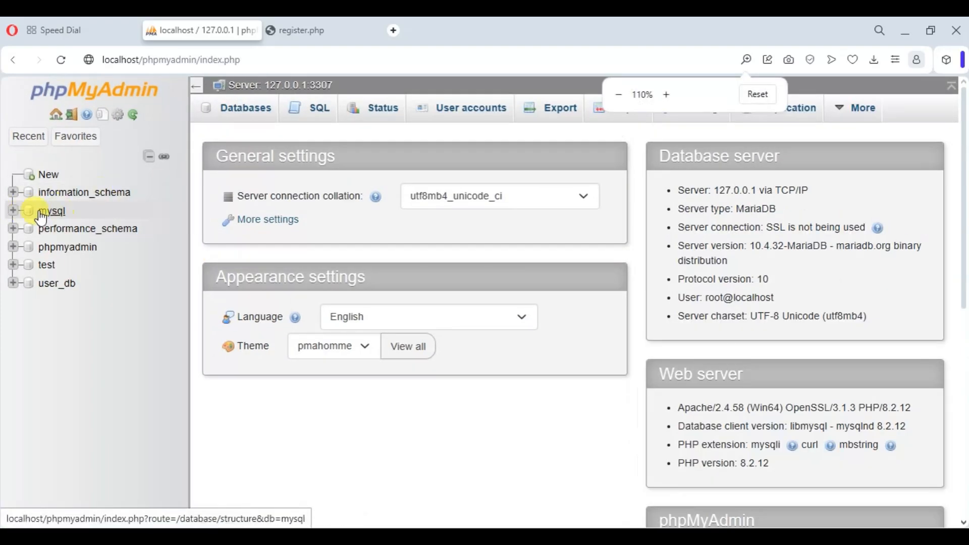
Expand the mysql database in the navigation tree and select its db table.
left_click(13, 210)
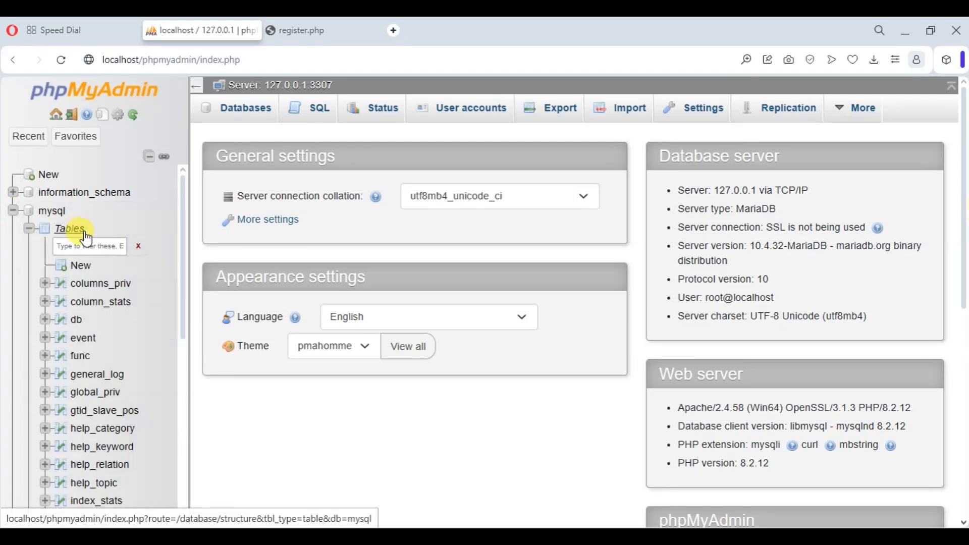
scroll("down", 3)
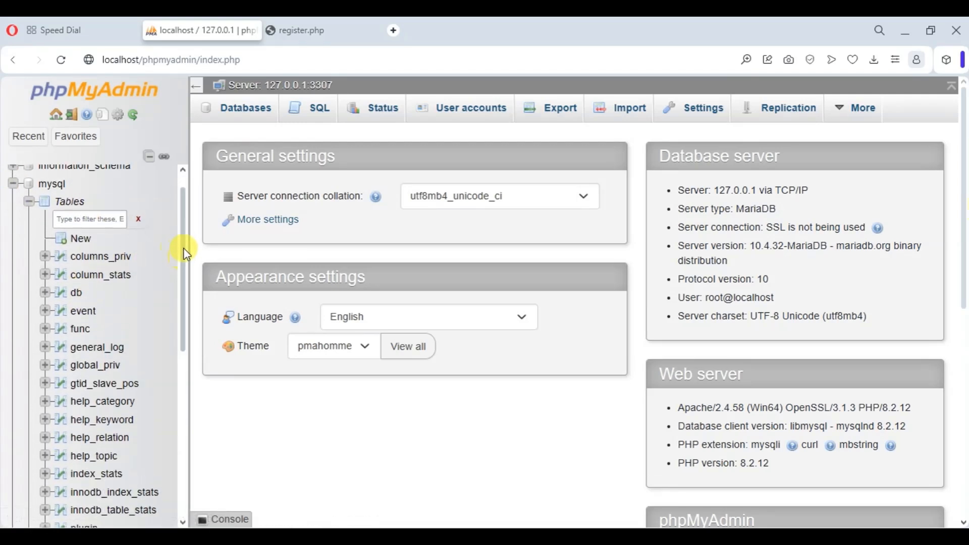
left_click(75, 307)
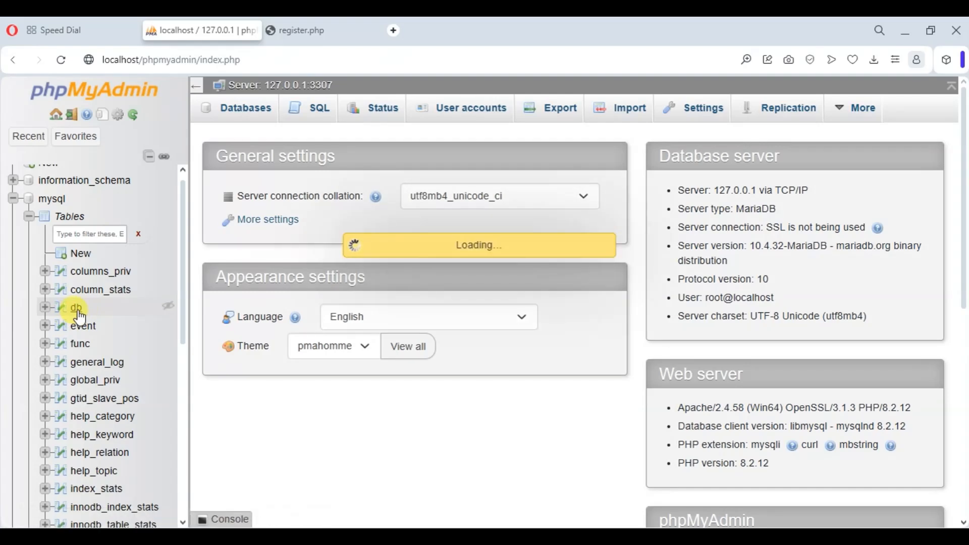
Browse the mysql.db table and look over its three privilege rows.
left_click(75, 308)
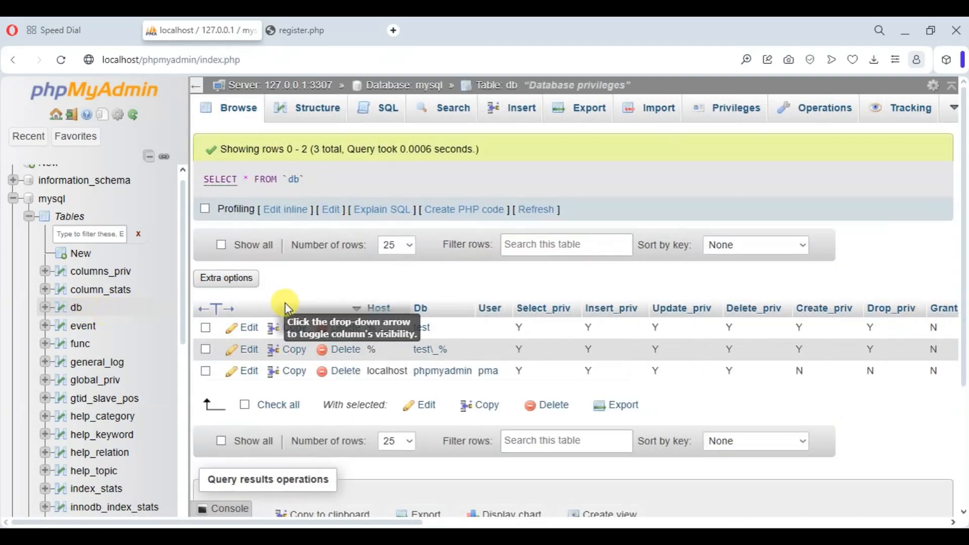
scroll("down", 3)
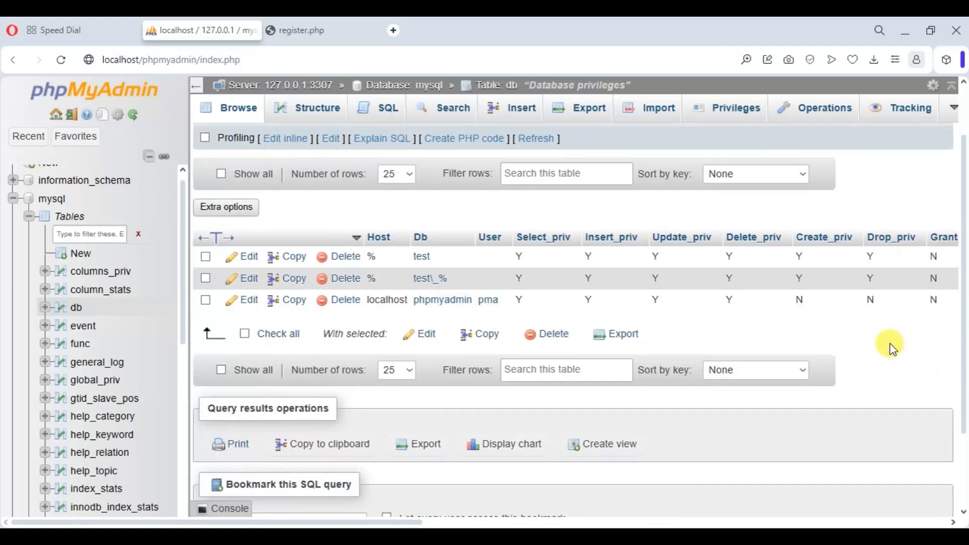
mouse_move(566, 451)
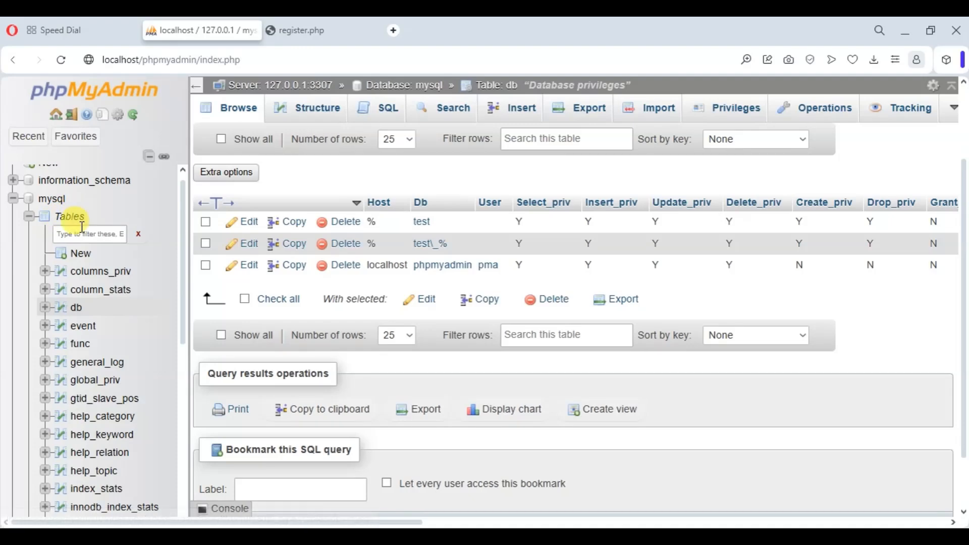
mouse_move(68, 216)
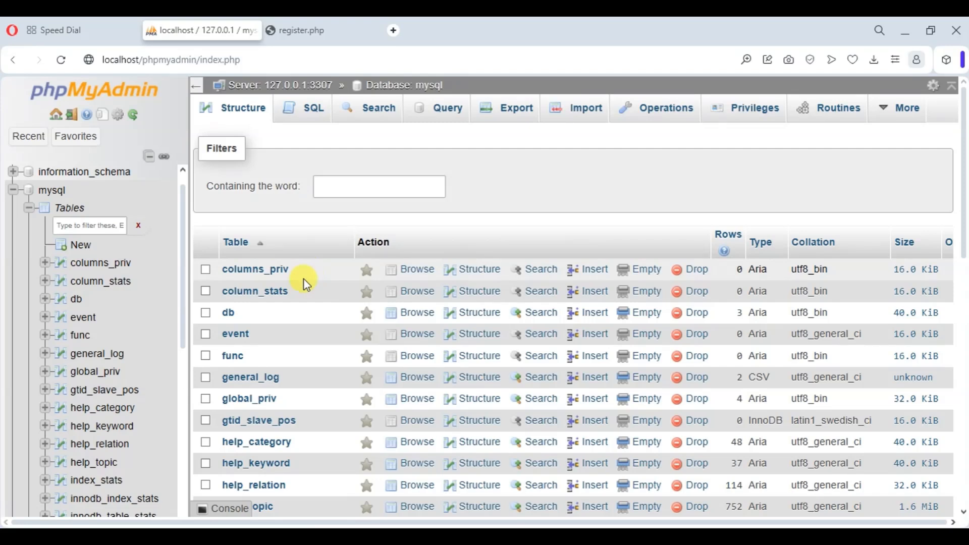
mouse_move(302, 324)
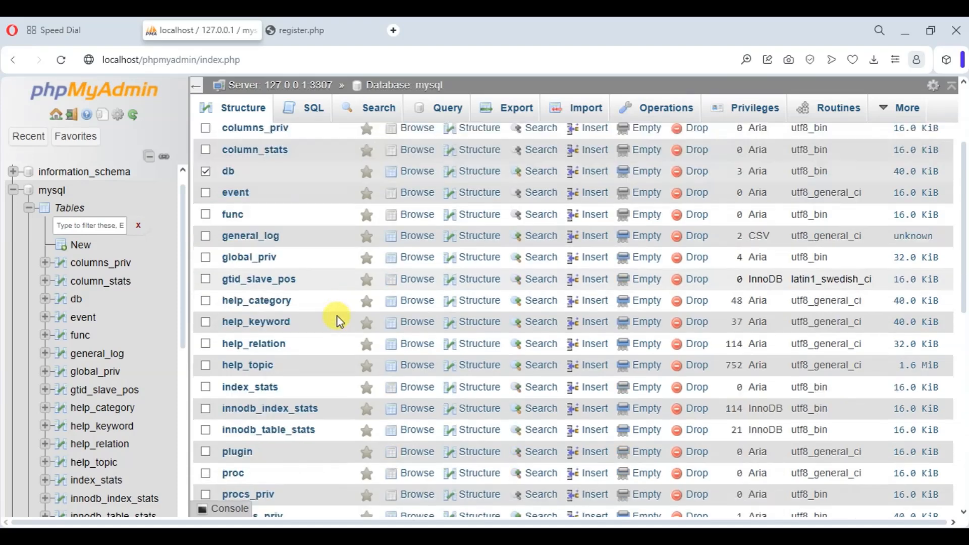
Scroll the mysql Structure view of 30 tables down to the bulk-action controls with db checked.
scroll("down", 3)
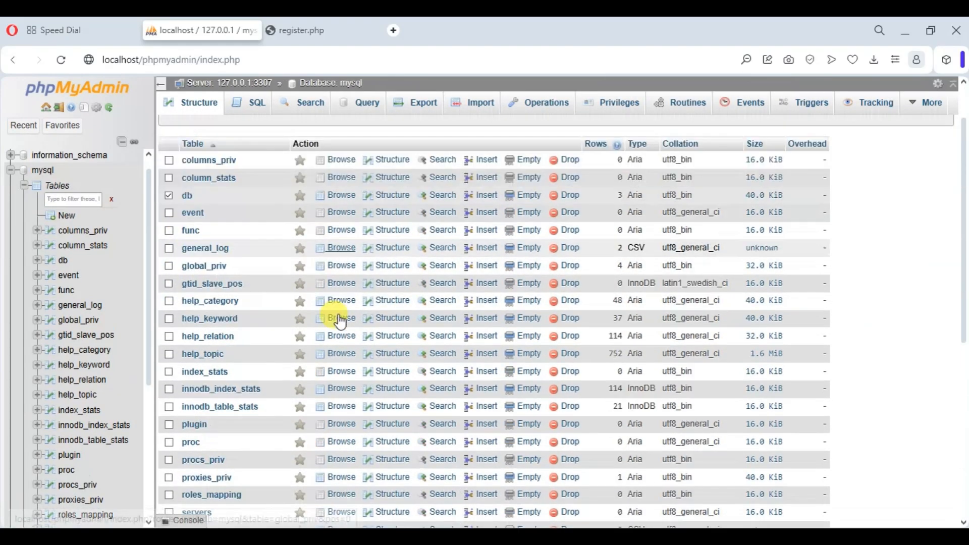
scroll("down", 3)
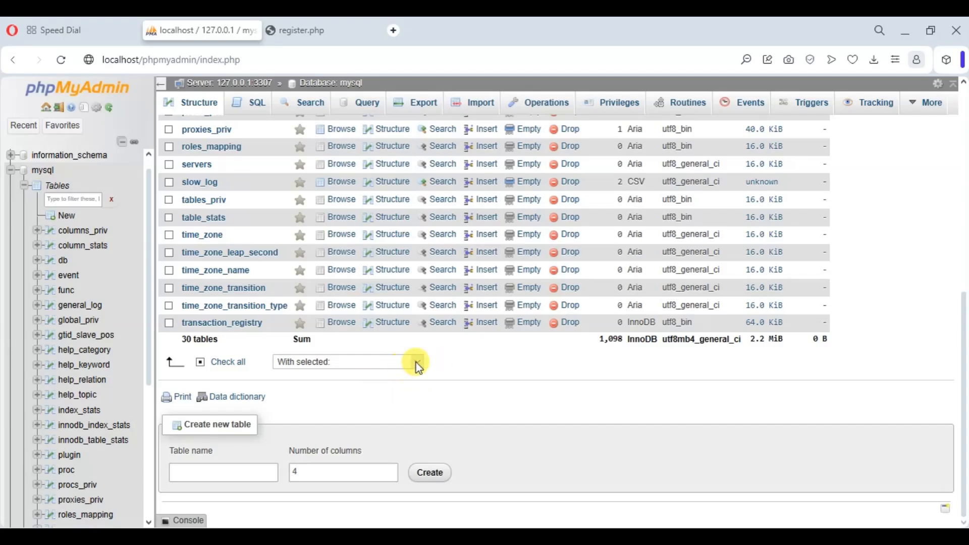
Run Repair table on the checked mysql.db table from the 'With selected:' actions.
left_click(416, 361)
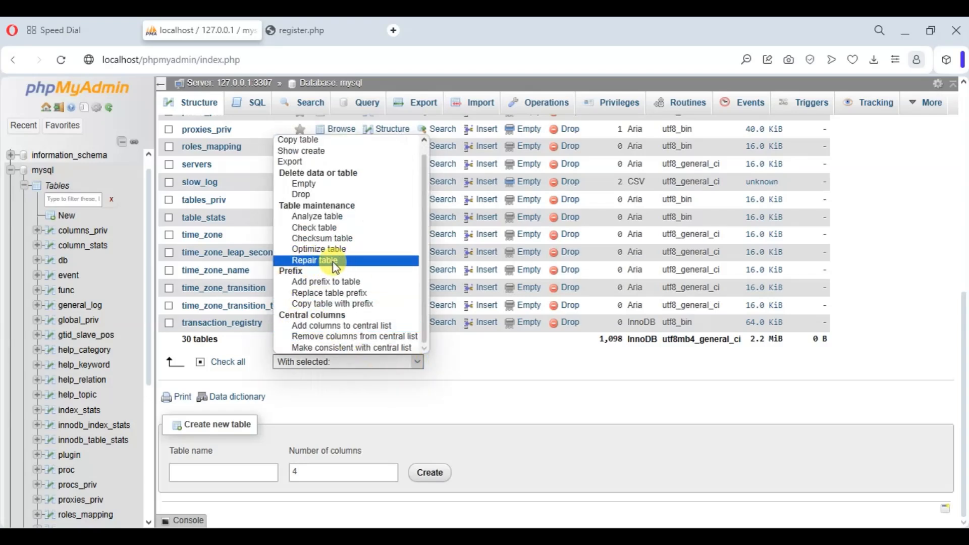
left_click(315, 261)
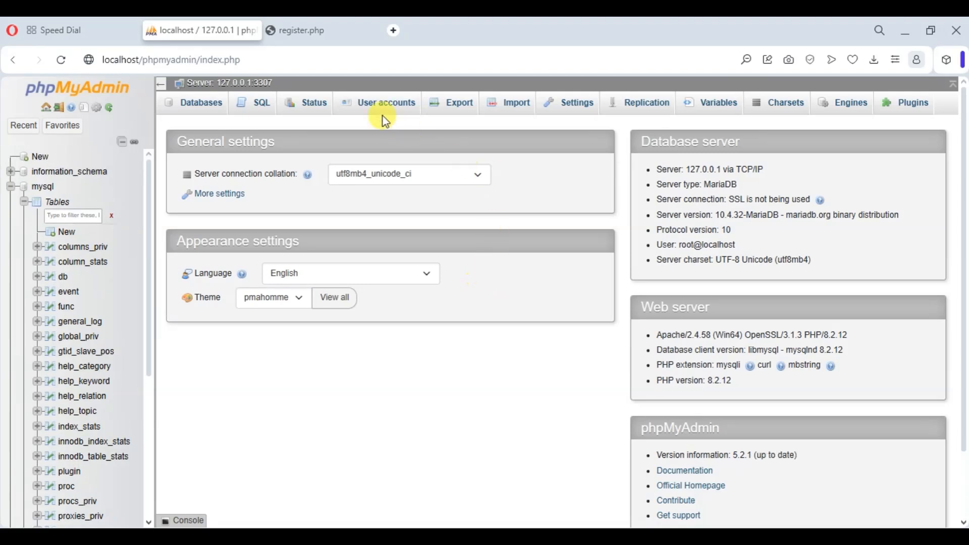
Load the User accounts overview, now listing the five accounts including pma and root without error.
left_click(387, 102)
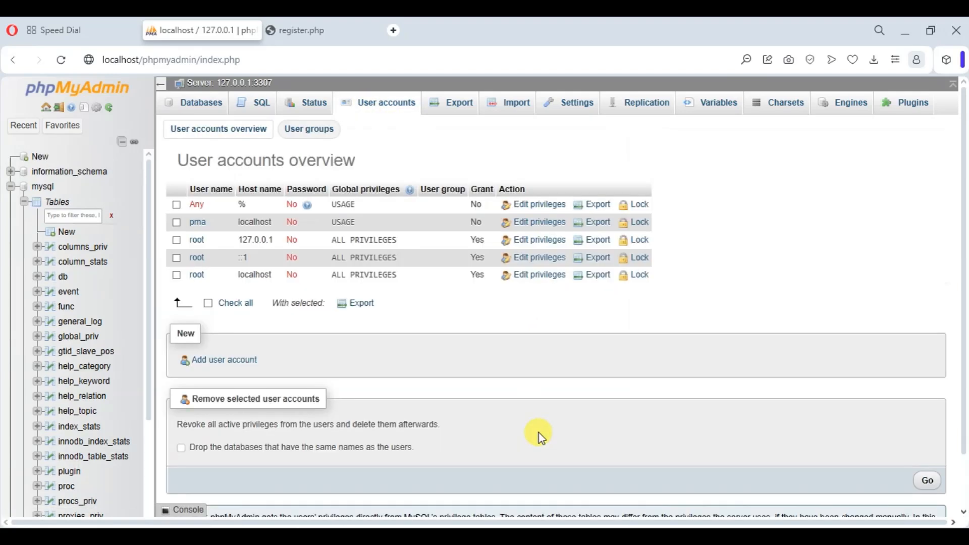
mouse_move(247, 351)
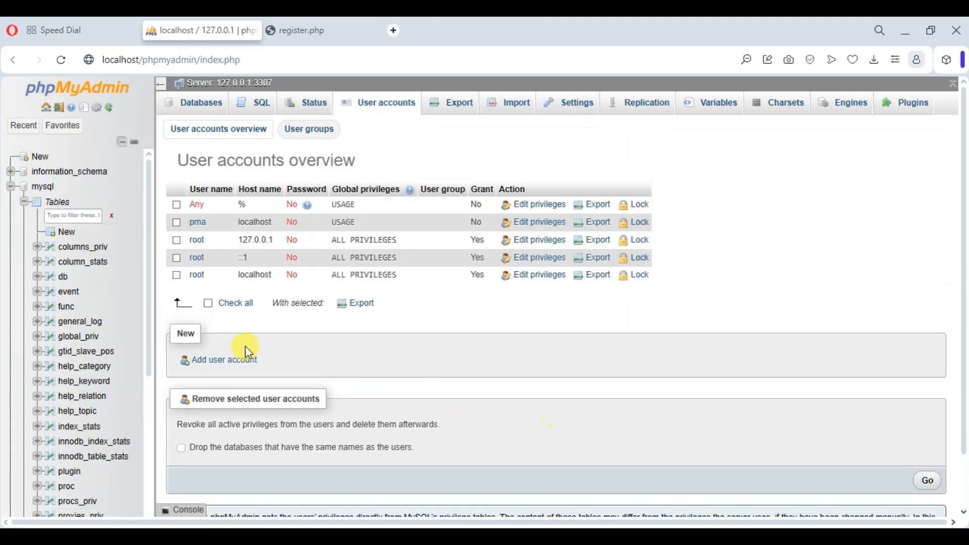